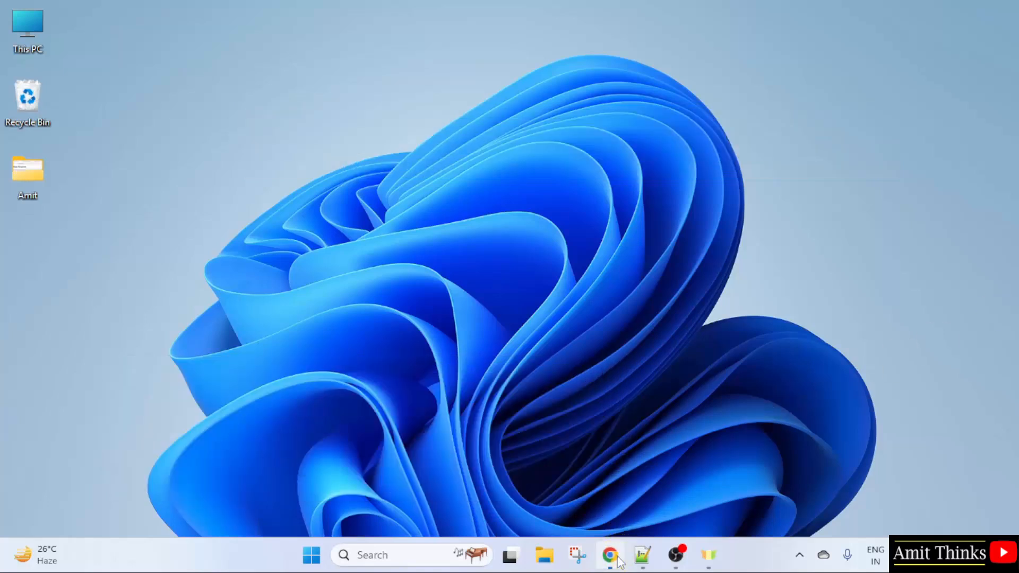
Launch Google Chrome from the taskbar to reach eclipse.org.
left_click(608, 555)
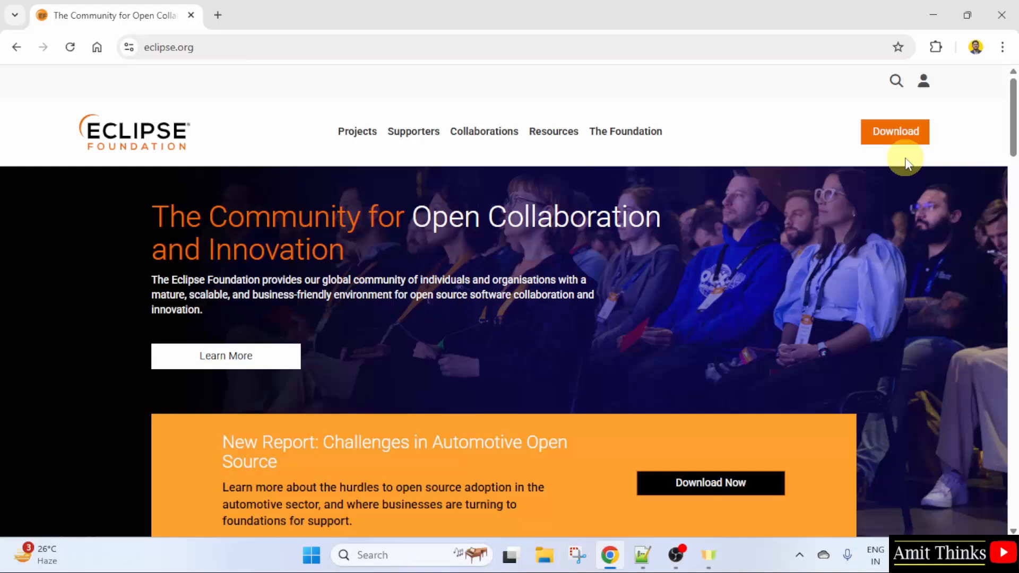
From eclipse.org Downloads, pick the x86_64 Windows installer to reach its mirror page.
left_click(894, 132)
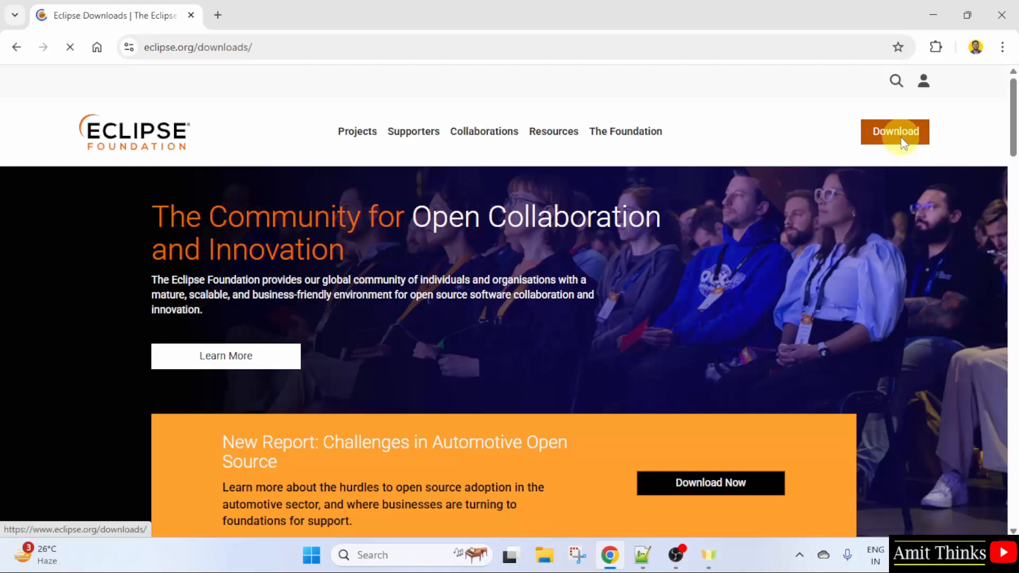
left_click(894, 131)
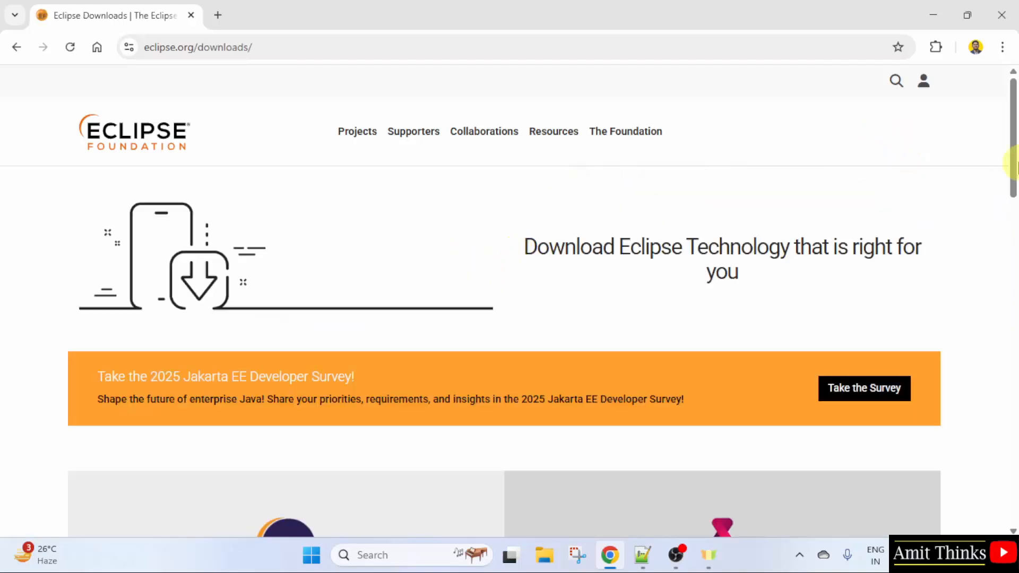
scroll("down", 3)
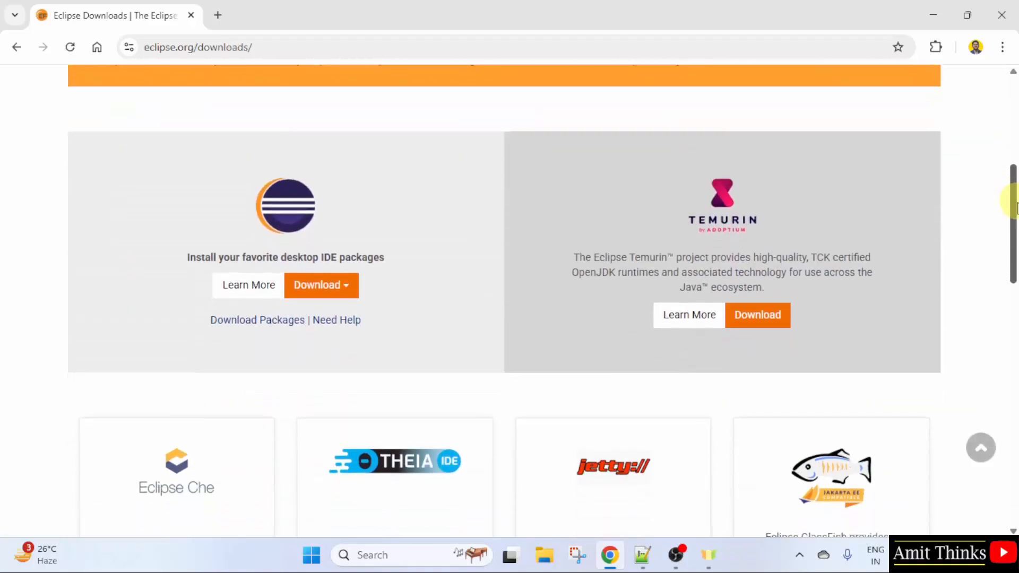
left_click(321, 285)
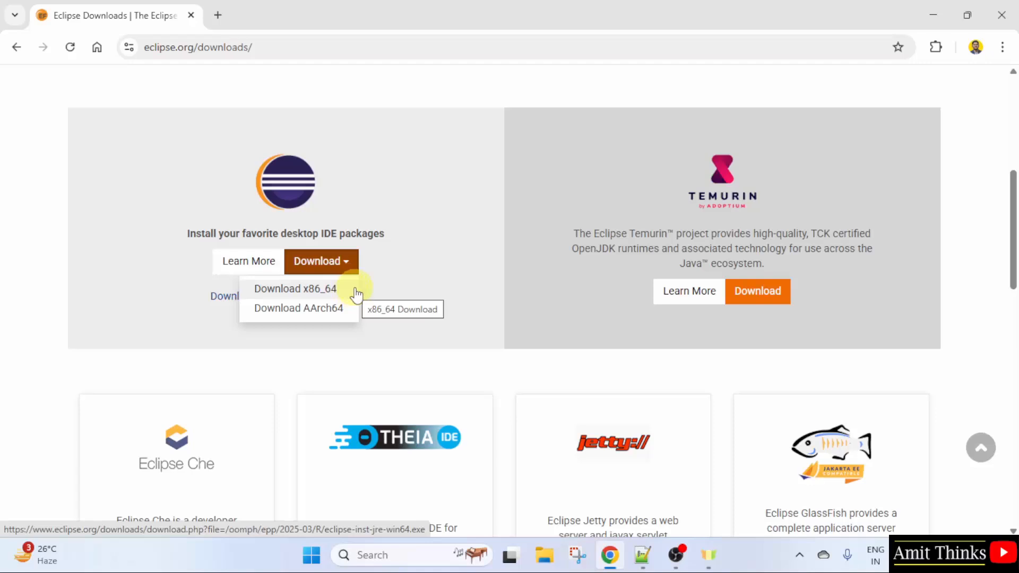
left_click(293, 289)
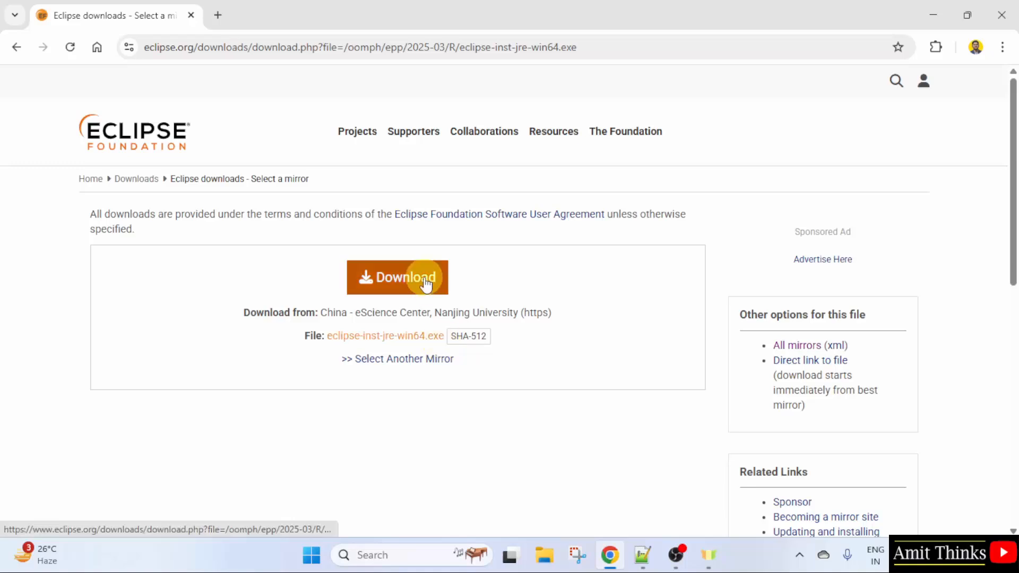
Download eclipse-inst-jre-win64.exe from the mirror, then minimize Chrome.
left_click(396, 277)
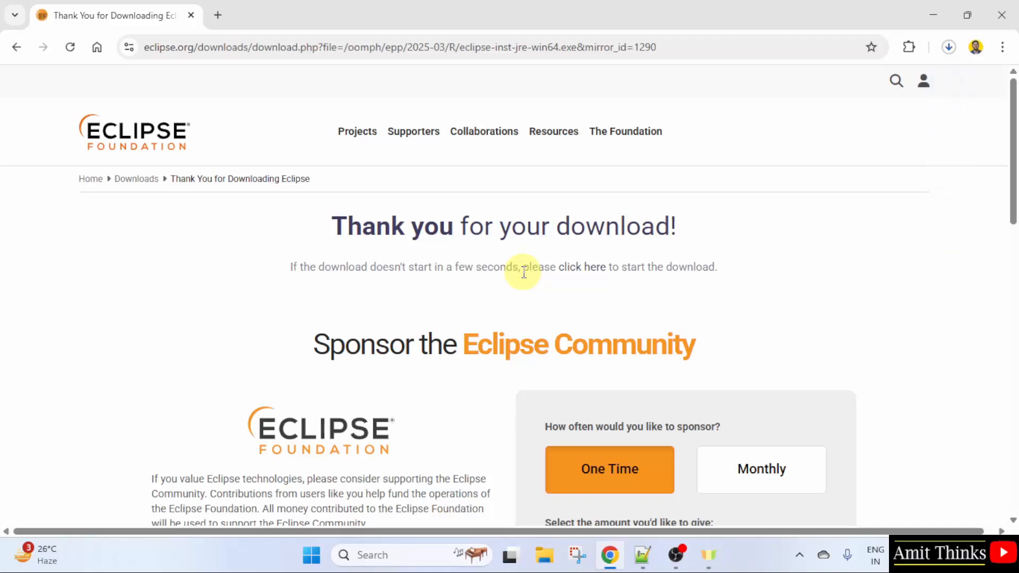
left_click(948, 47)
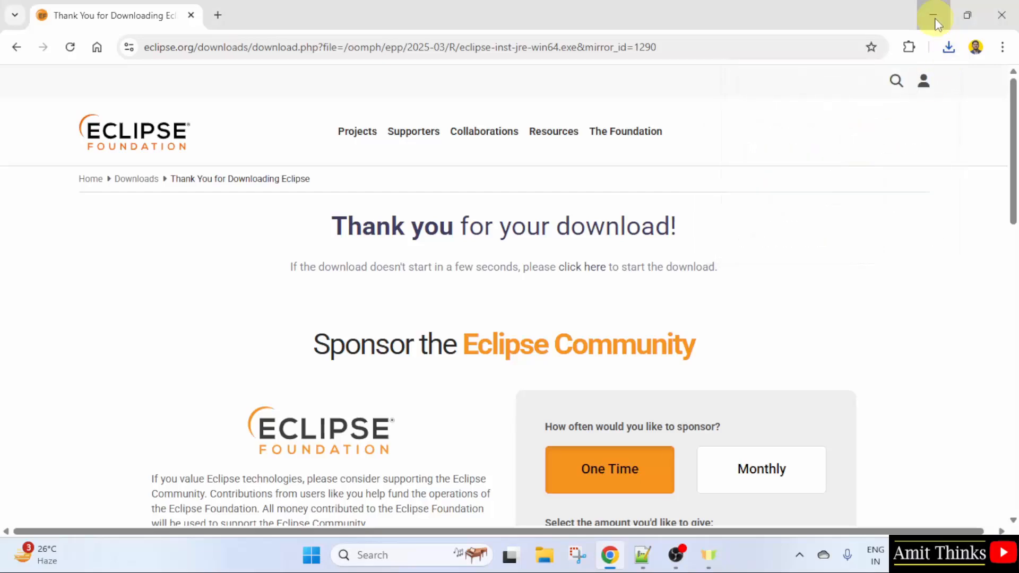
left_click(934, 15)
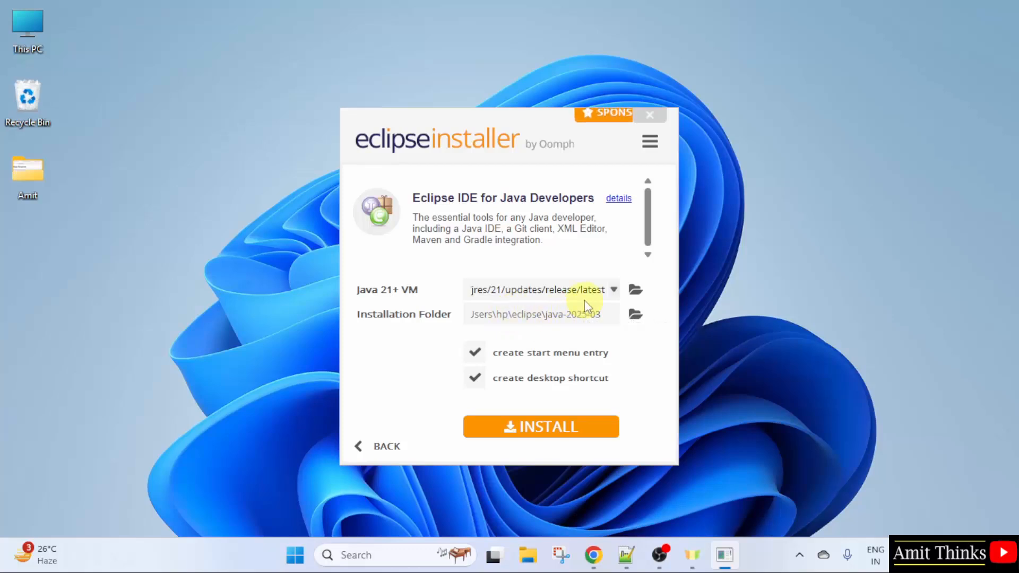
Choose JRE 23.0.2 as the Java VM and start installing Eclipse IDE for Java Developers.
left_click(611, 289)
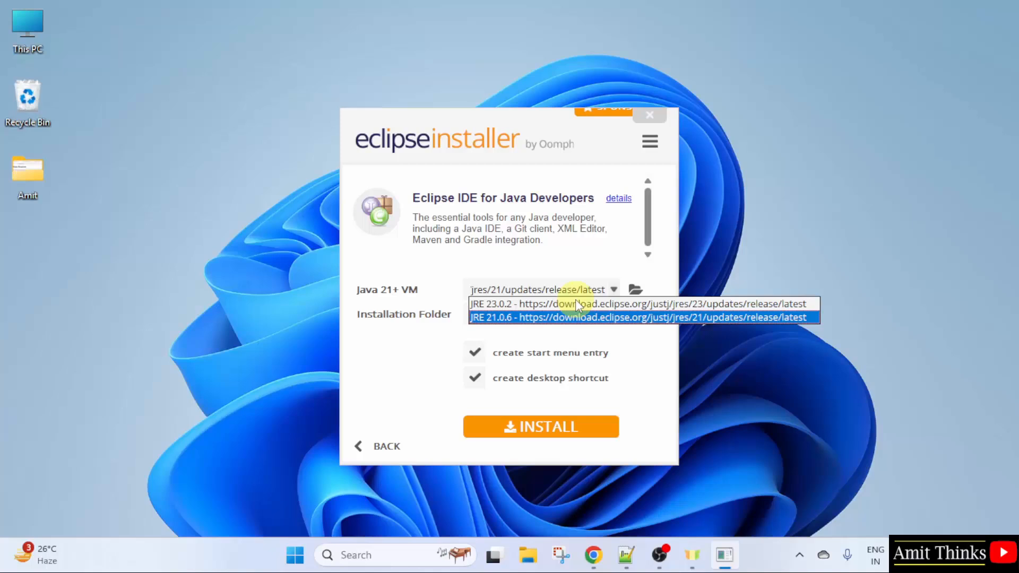
left_click(637, 304)
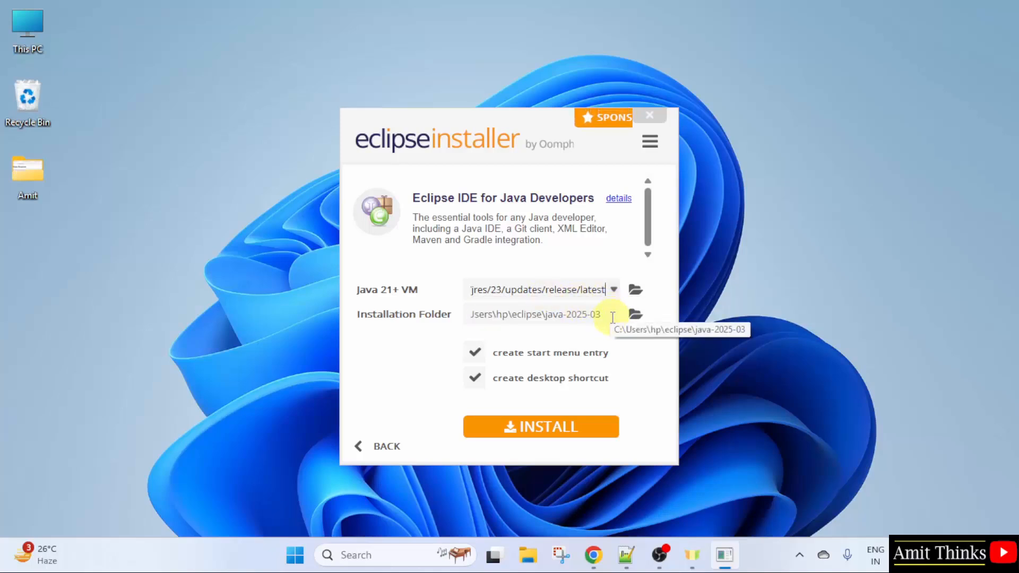
mouse_move(641, 371)
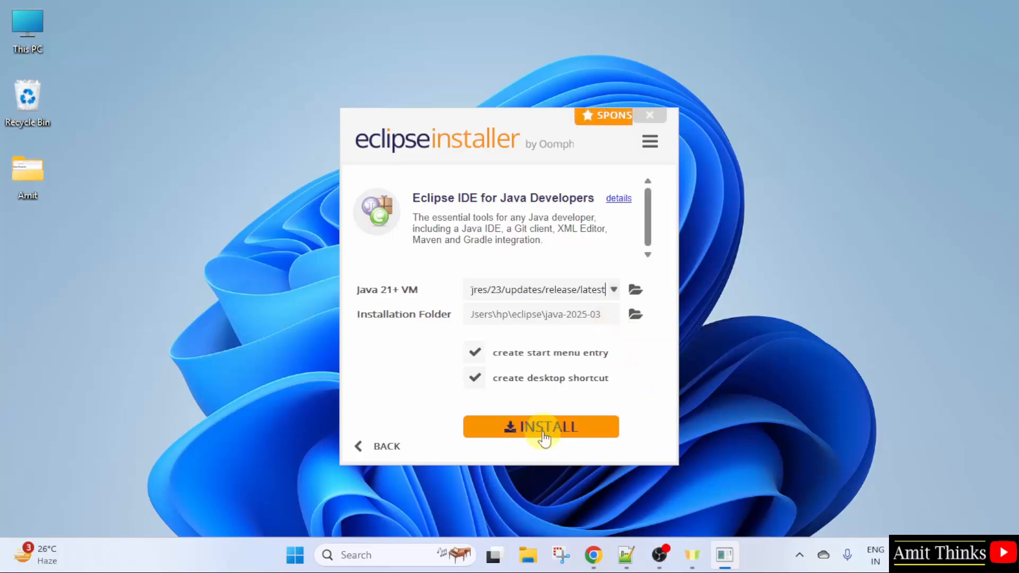
left_click(540, 427)
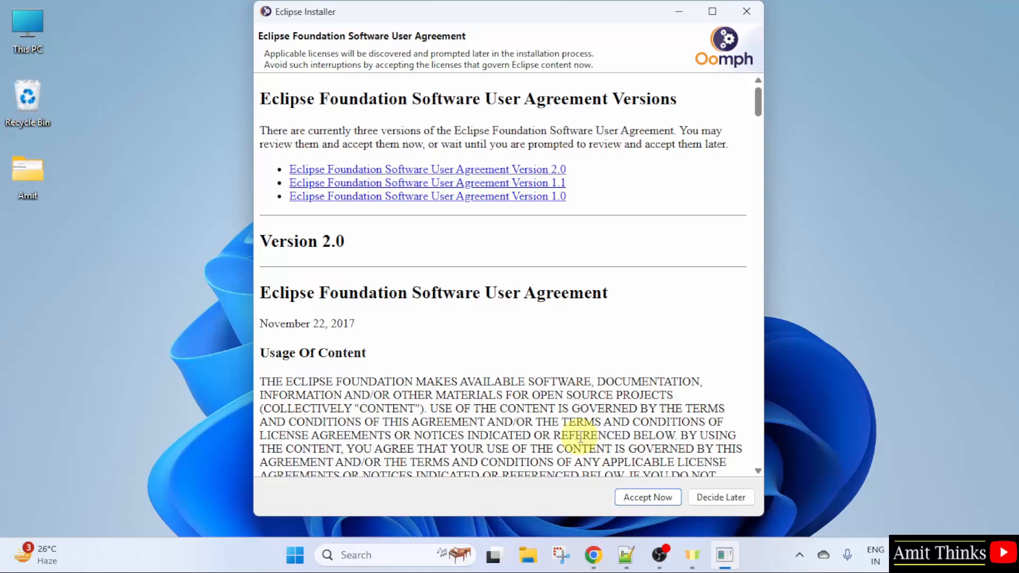
Accept the Eclipse software user agreement so installation proceeds.
left_click(646, 497)
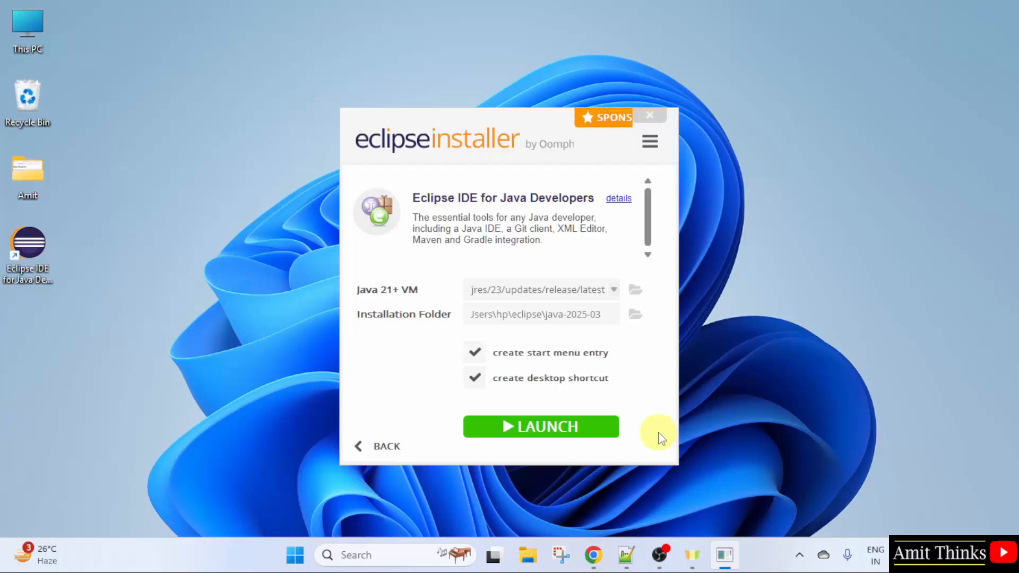
mouse_move(99, 306)
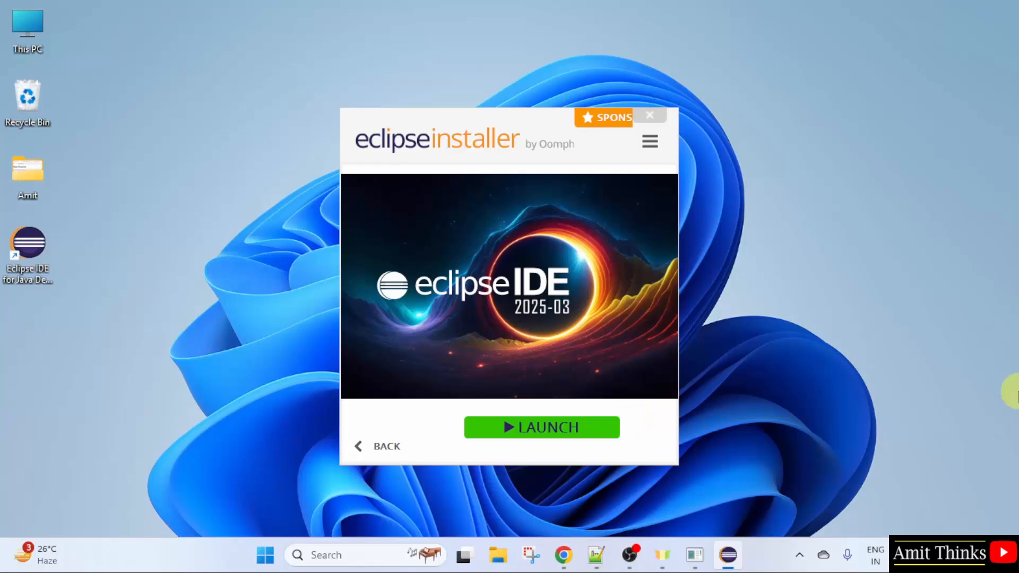
Launch Eclipse with eclipse-workspace as the default, never asking again.
left_click(648, 115)
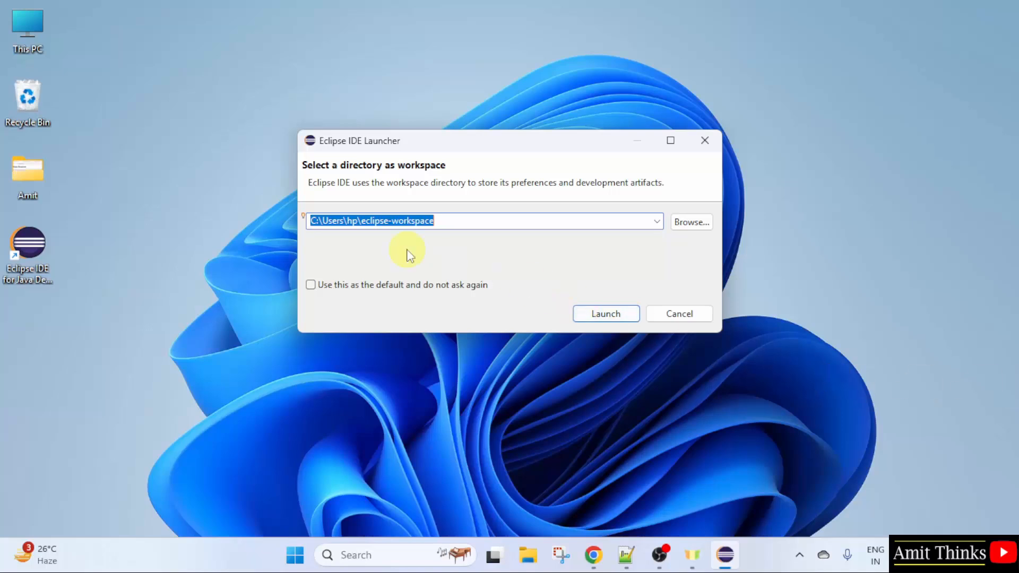
mouse_move(411, 246)
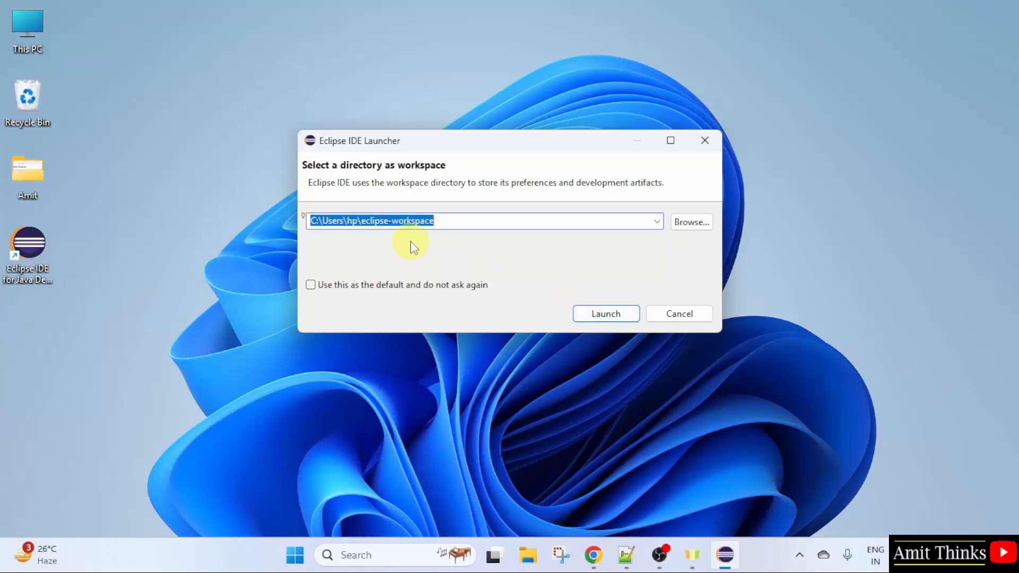
mouse_move(422, 250)
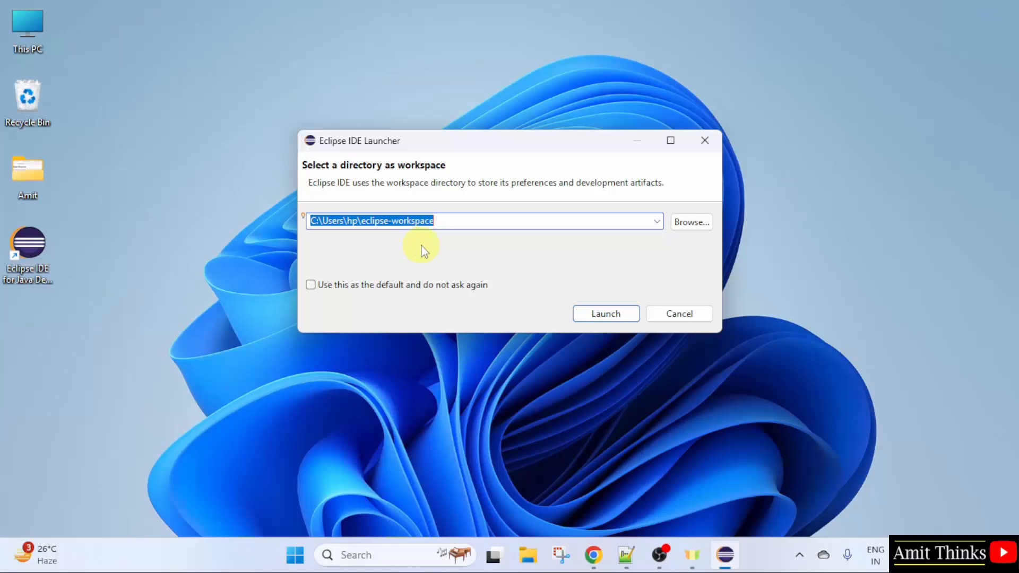
mouse_move(442, 262)
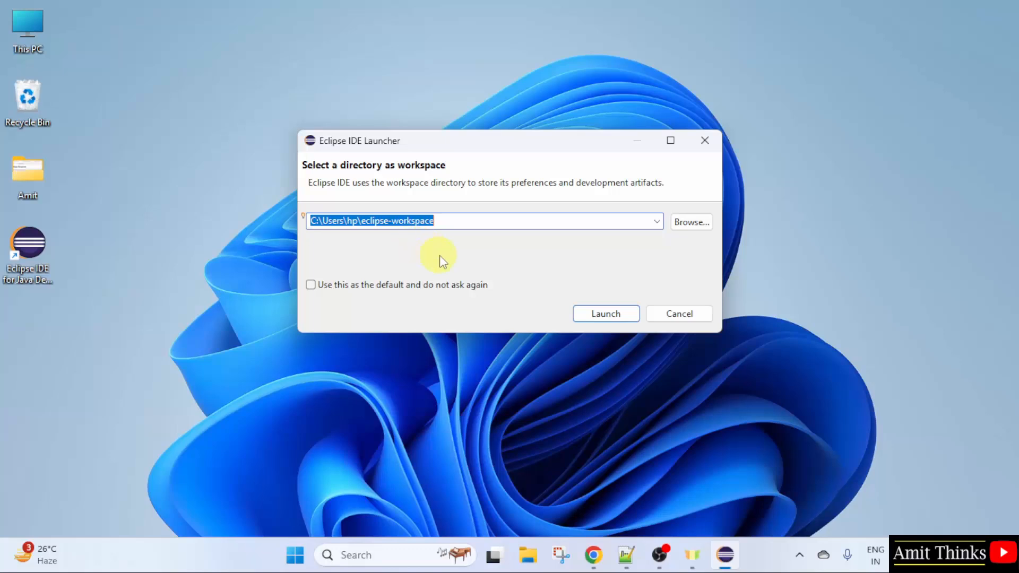
mouse_move(360, 289)
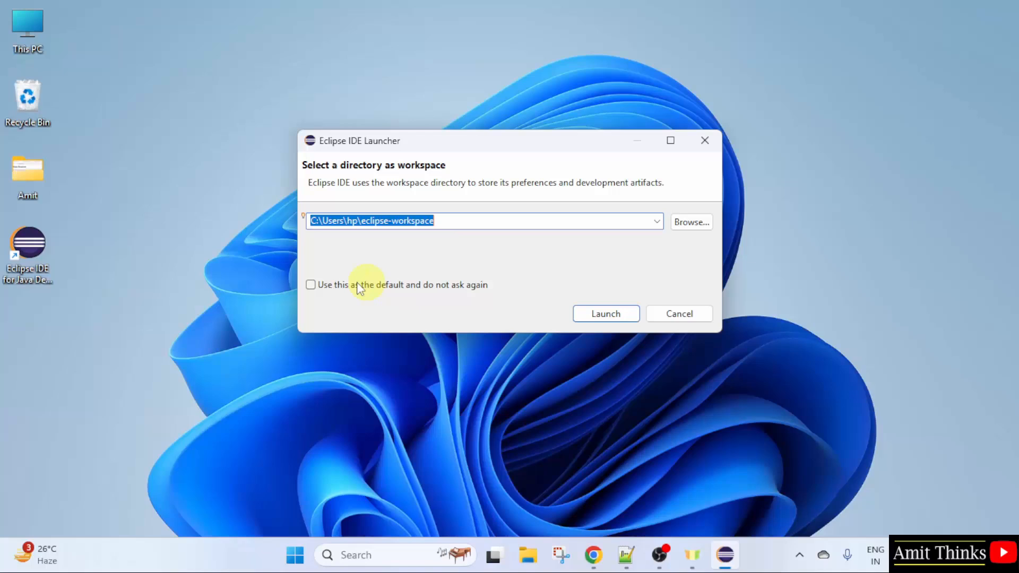
left_click(311, 284)
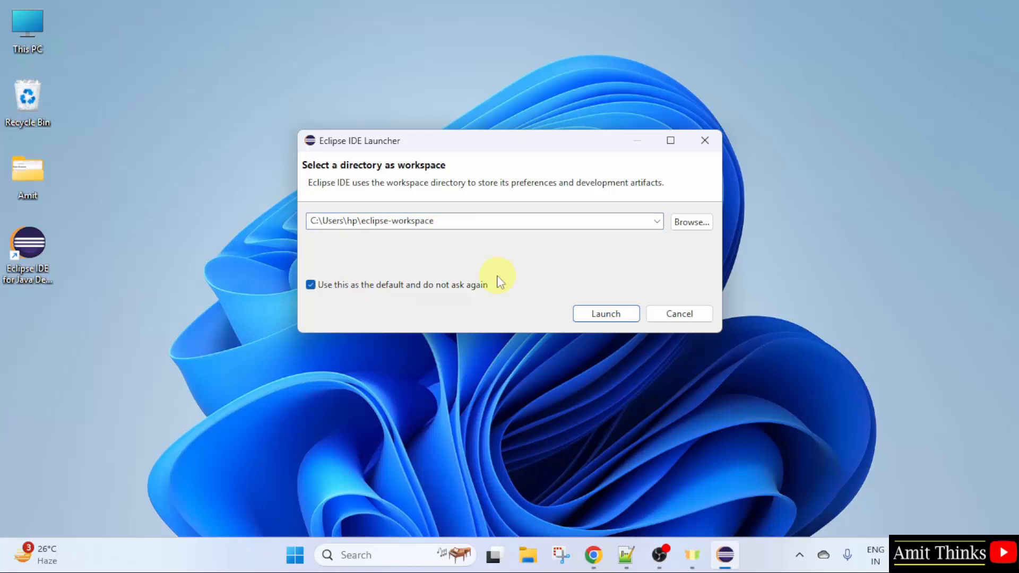
mouse_move(605, 313)
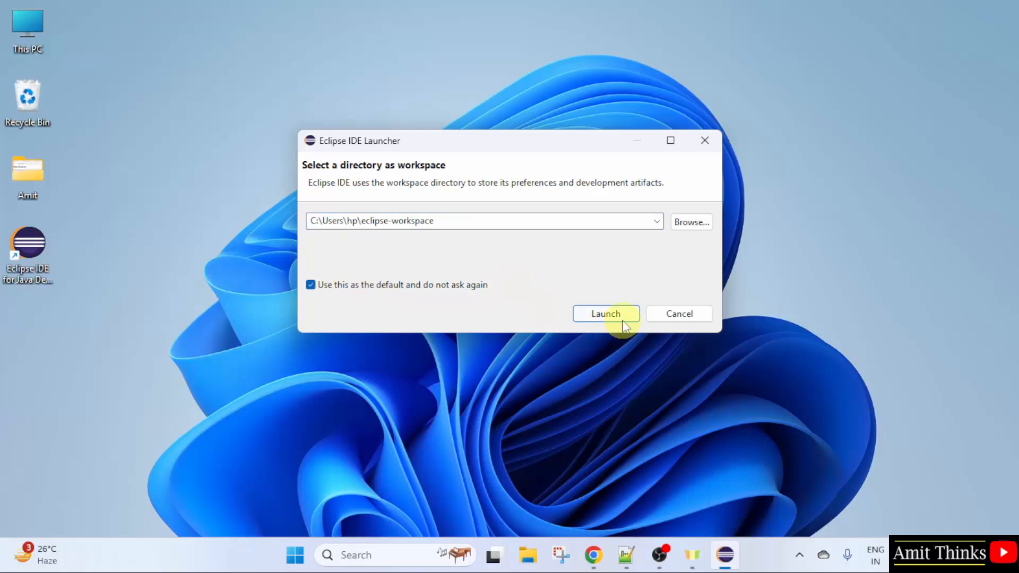
left_click(604, 314)
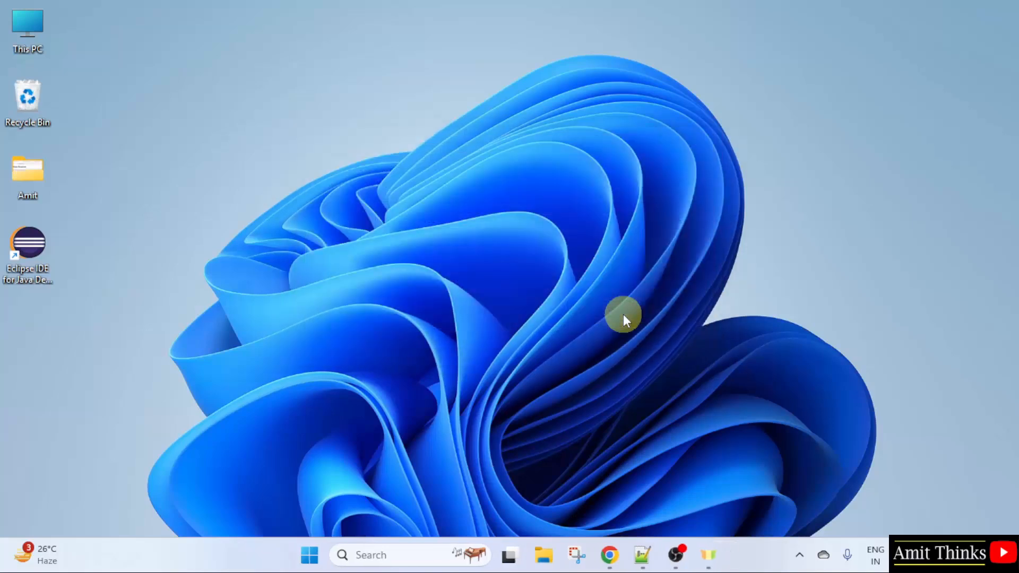
Start Eclipse and maximize its window on the empty eclipse-workspace.
double_click(27, 247)
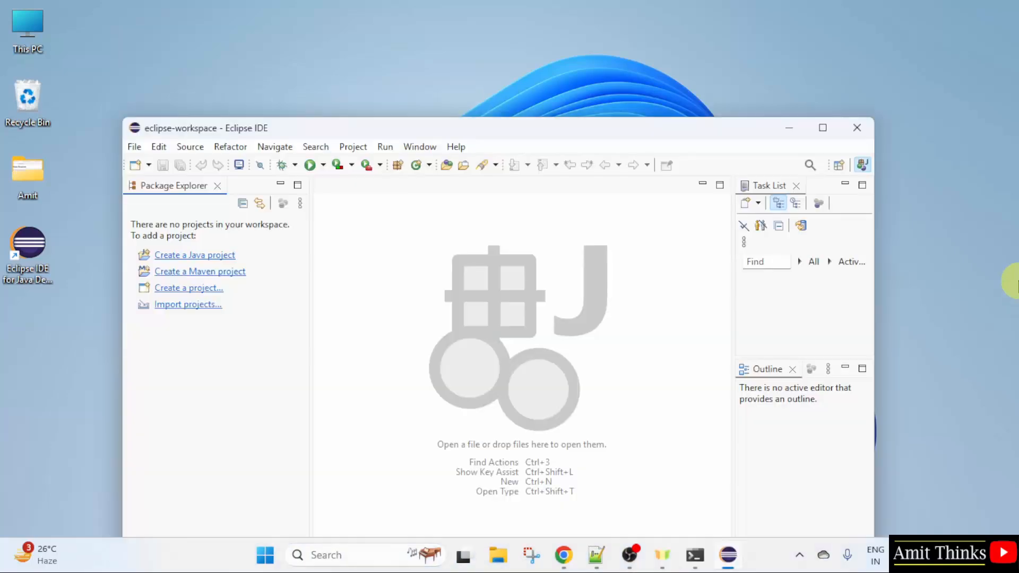
left_click(822, 127)
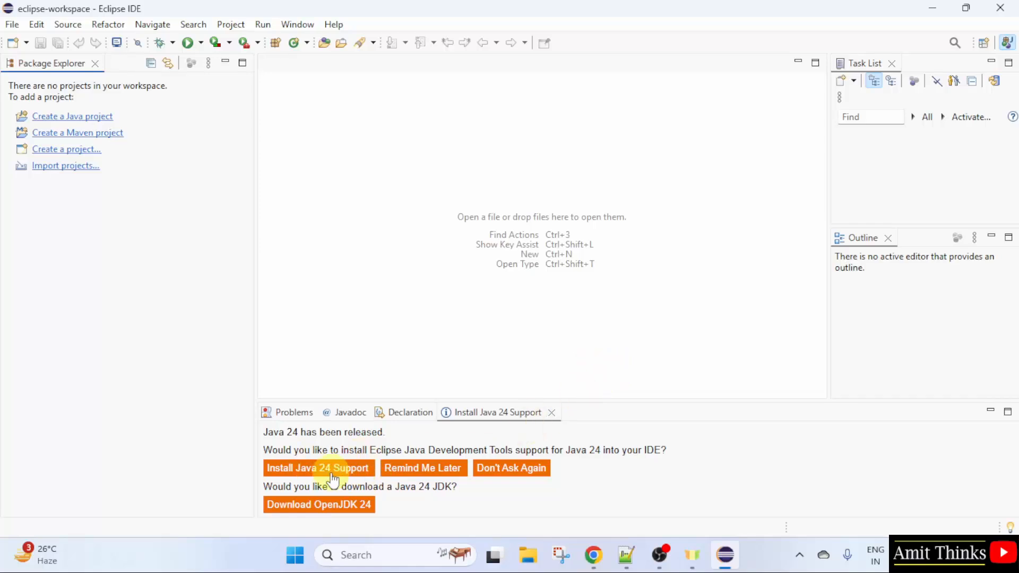
mouse_move(89, 96)
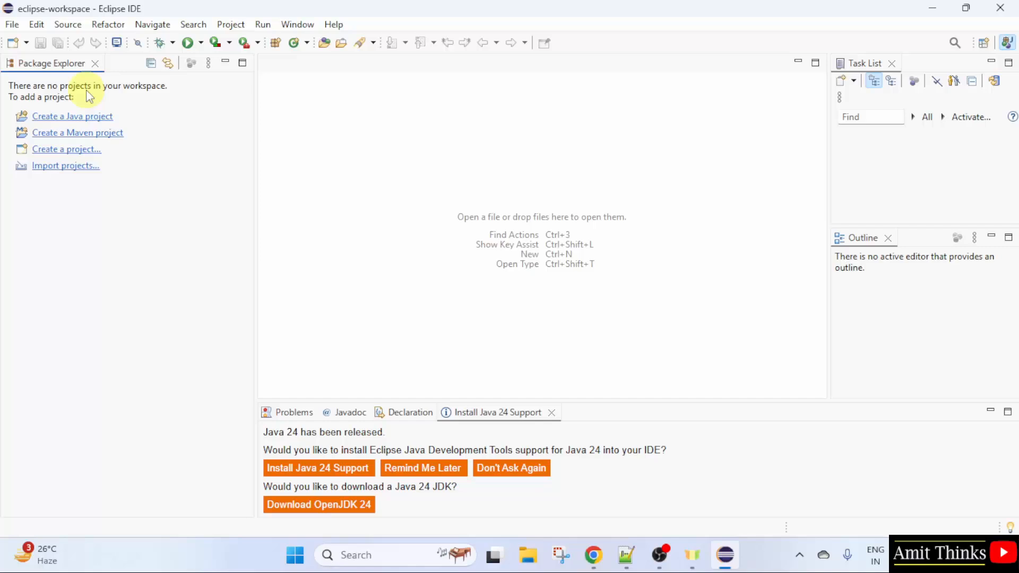
Create the AmitApplication Java project using JavaSE-23, without module-info.java.
left_click(11, 24)
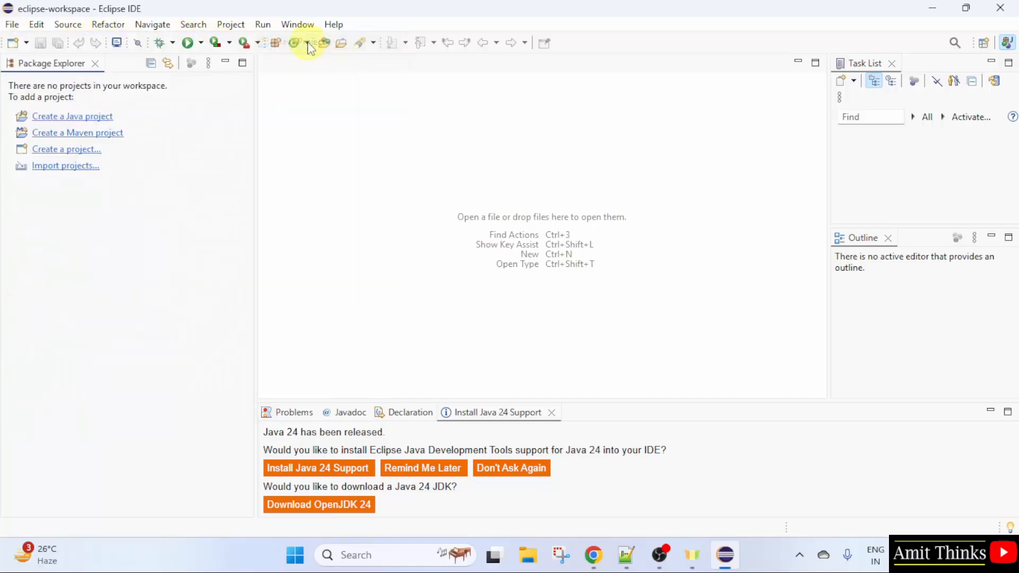
left_click(72, 117)
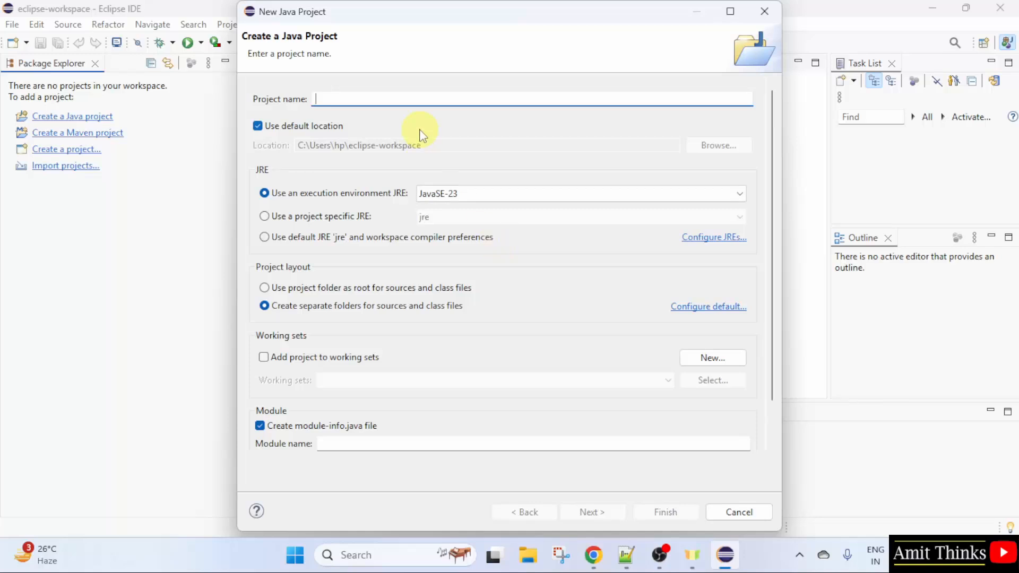
type("AmitApplication")
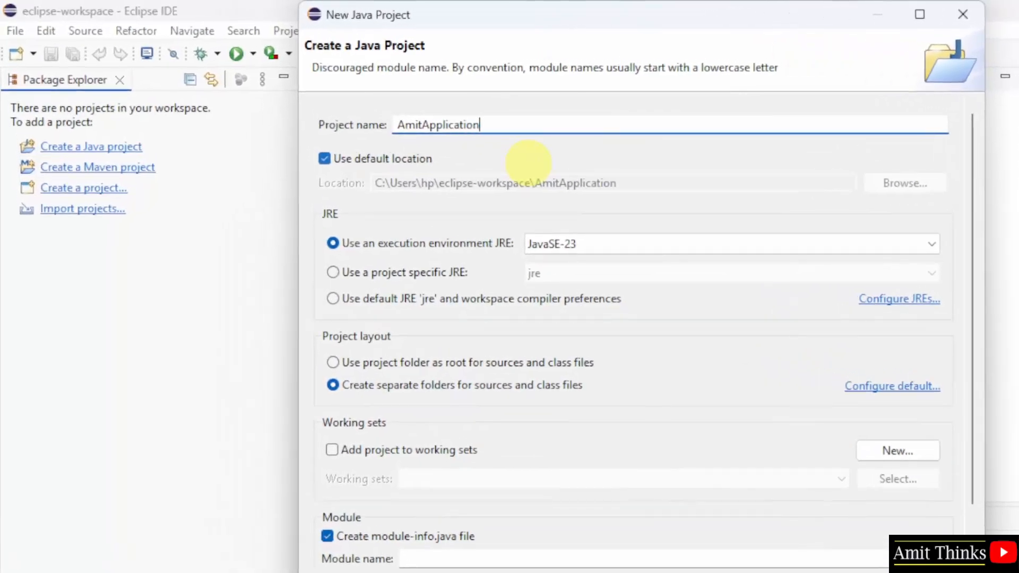
mouse_move(465, 214)
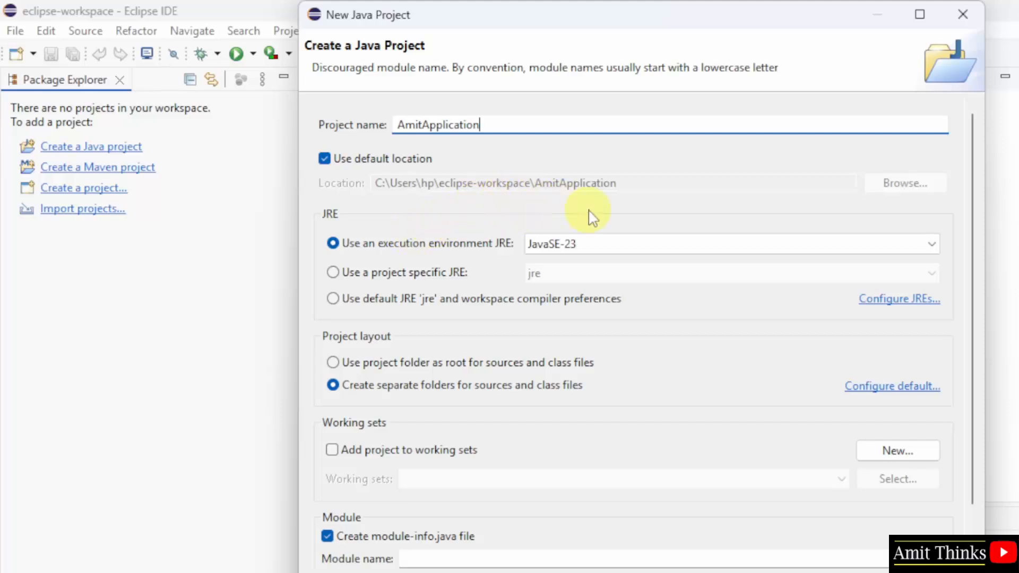
left_click(926, 243)
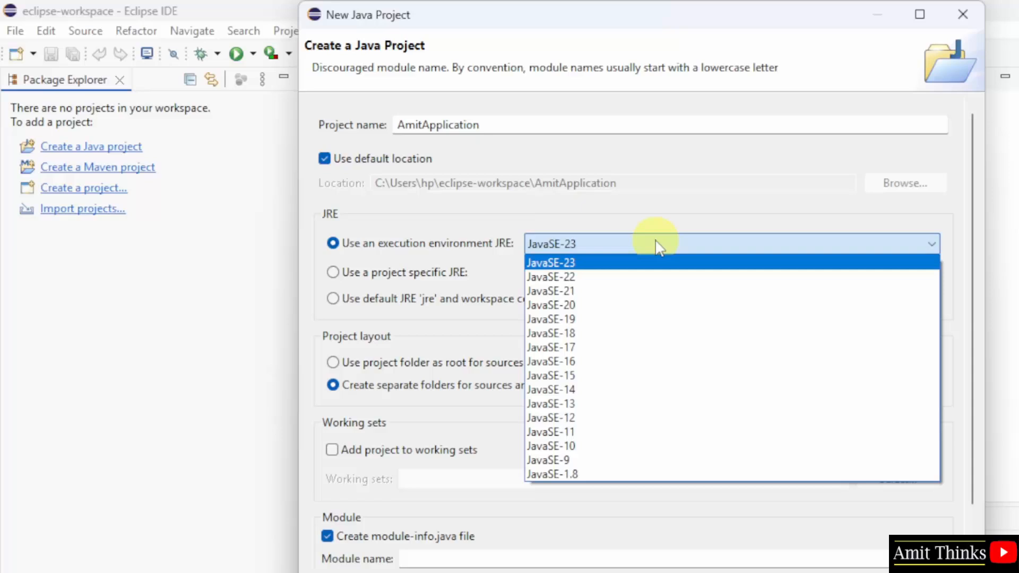
left_click(551, 262)
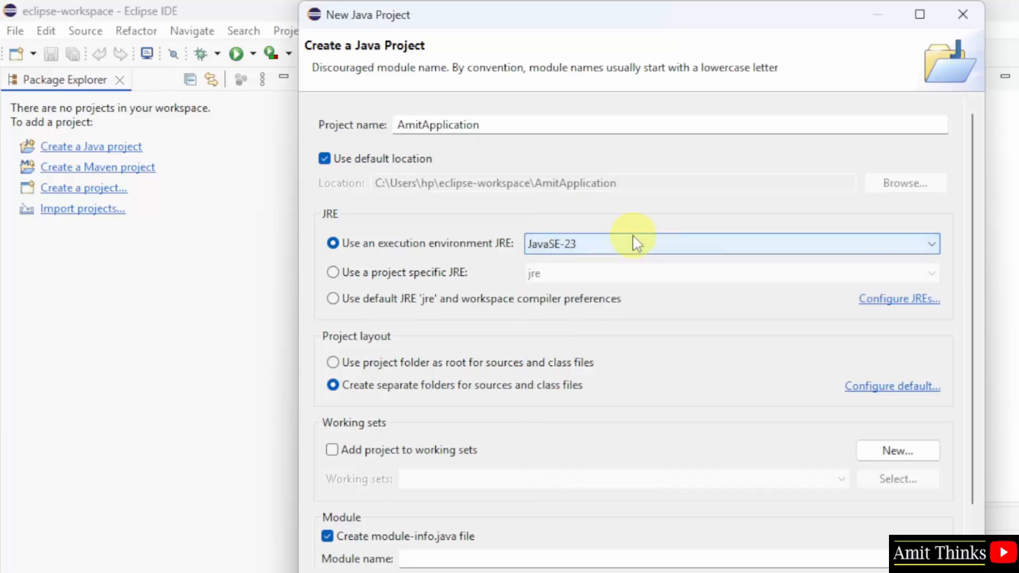
mouse_move(673, 247)
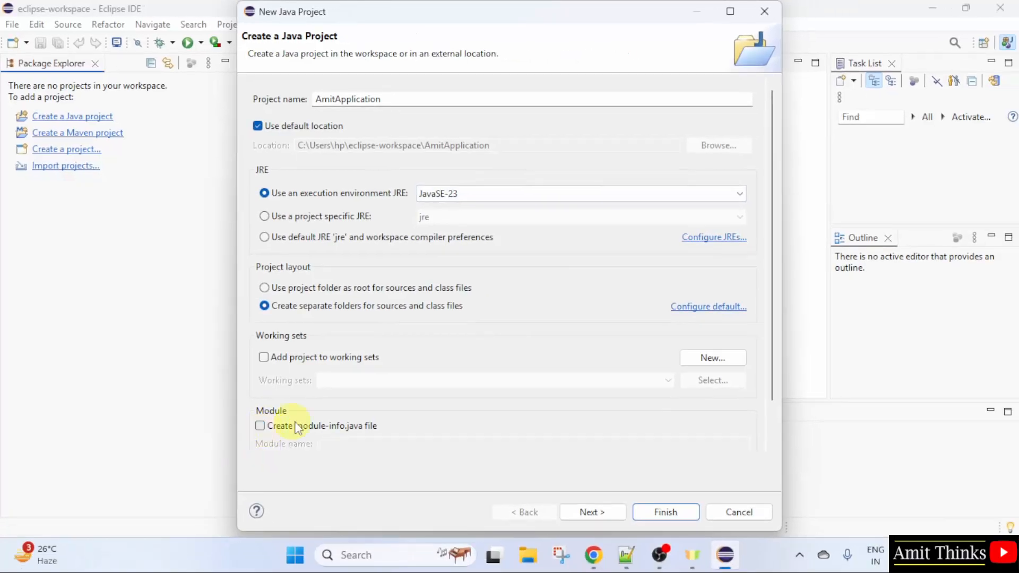
left_click(590, 512)
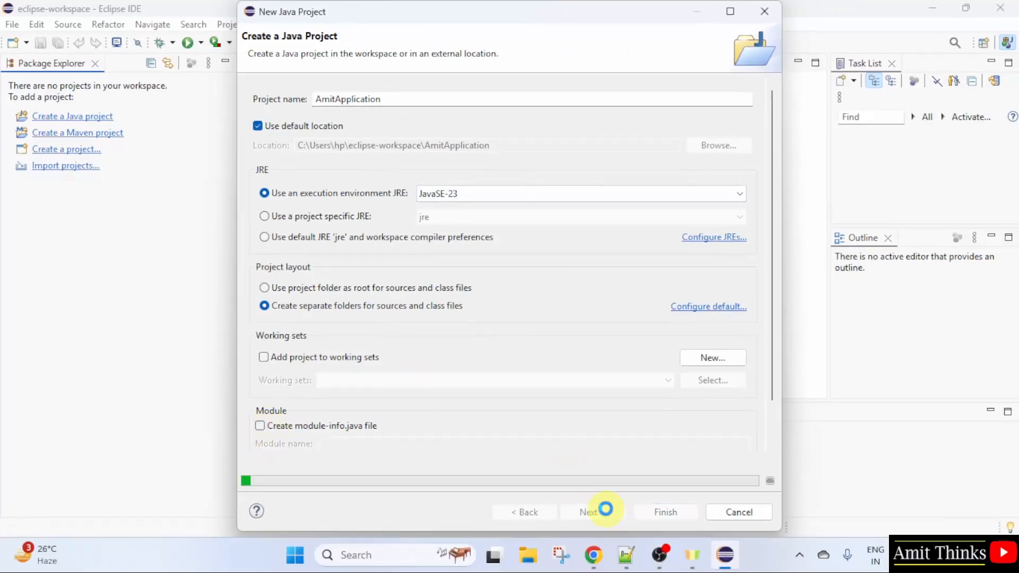
left_click(588, 512)
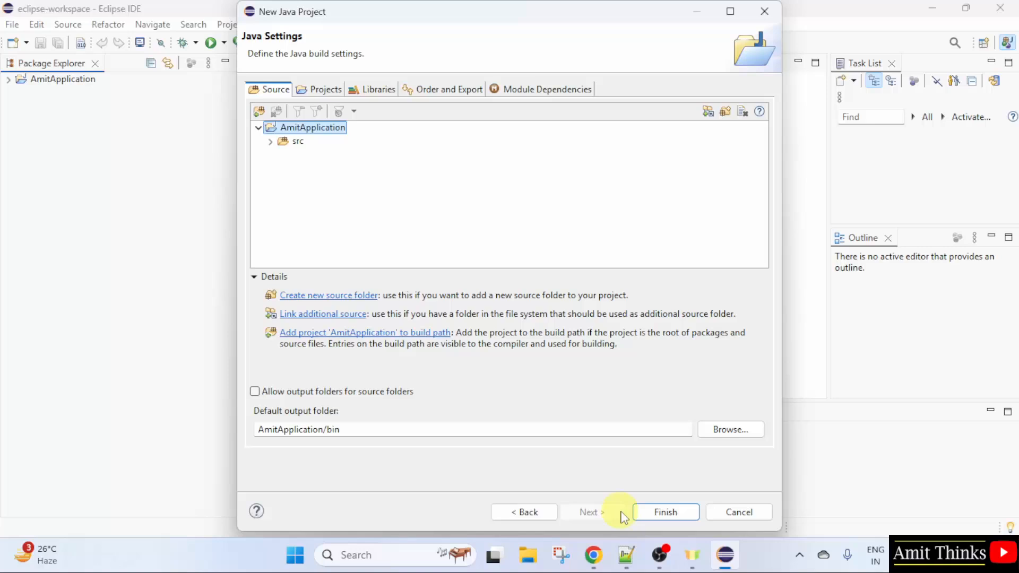
left_click(663, 512)
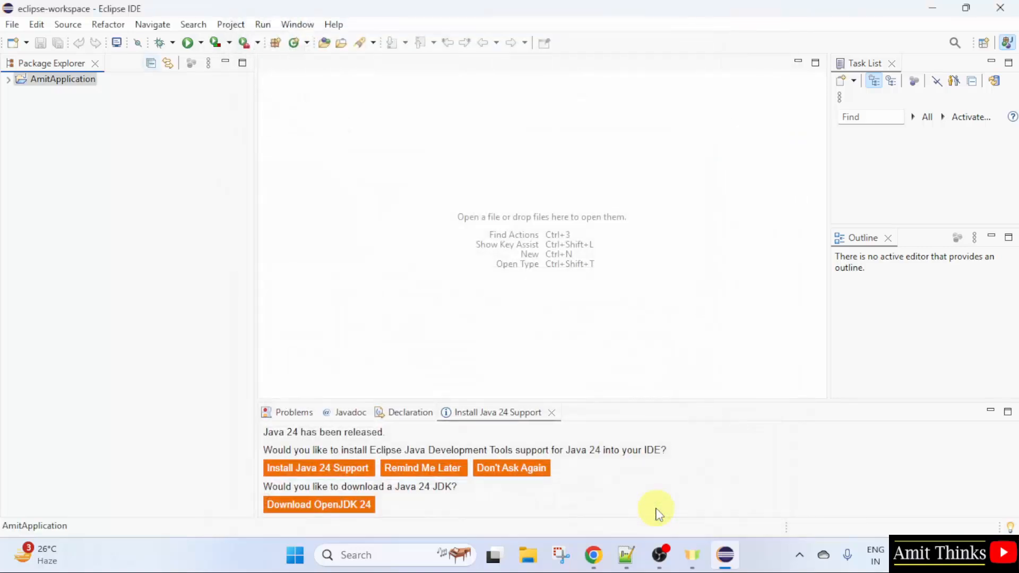
Add class Demo with a main stub to src in package com.studyopedia.
left_click(63, 79)
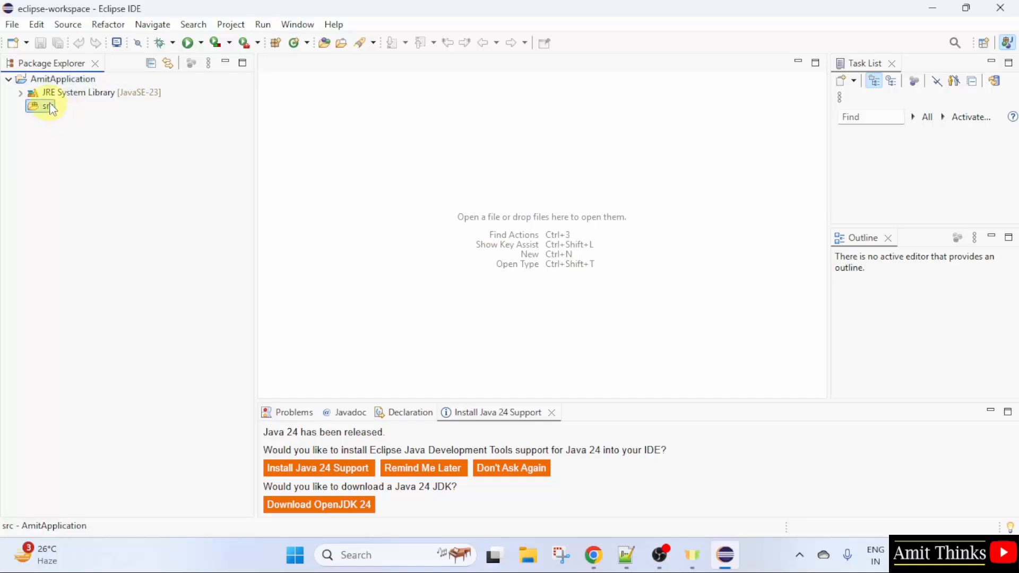
right_click(44, 107)
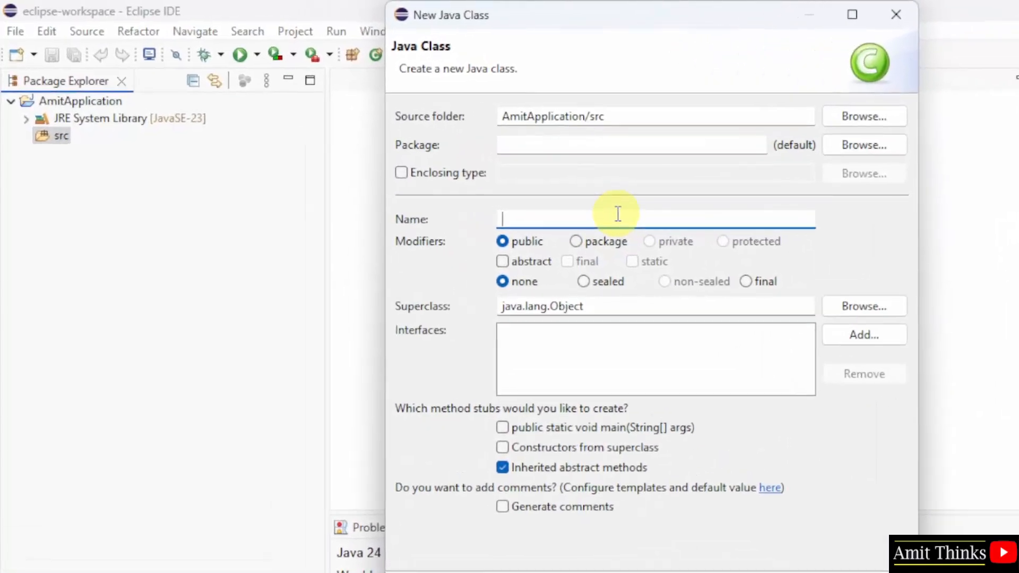
type("Demo")
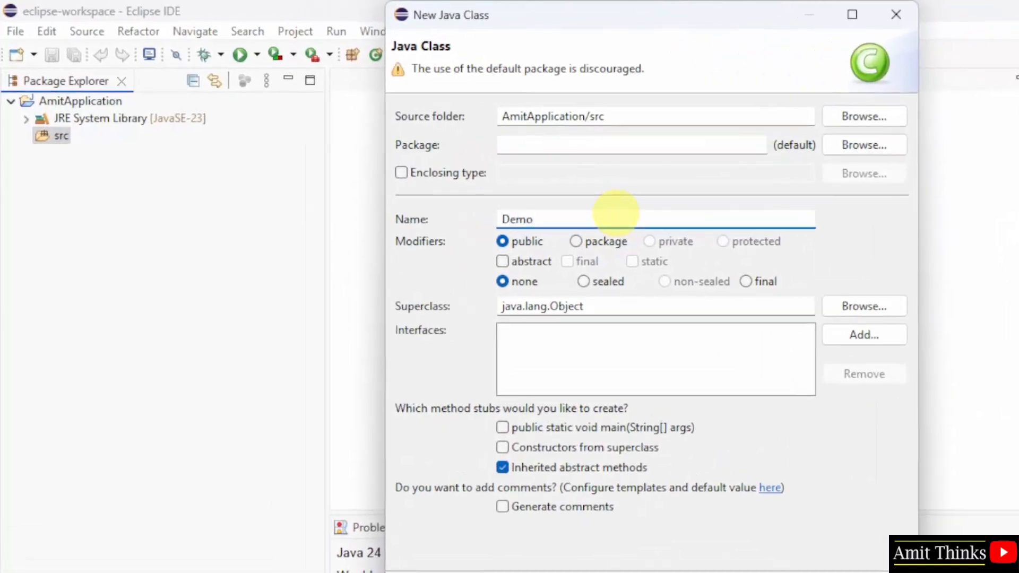
type("com")
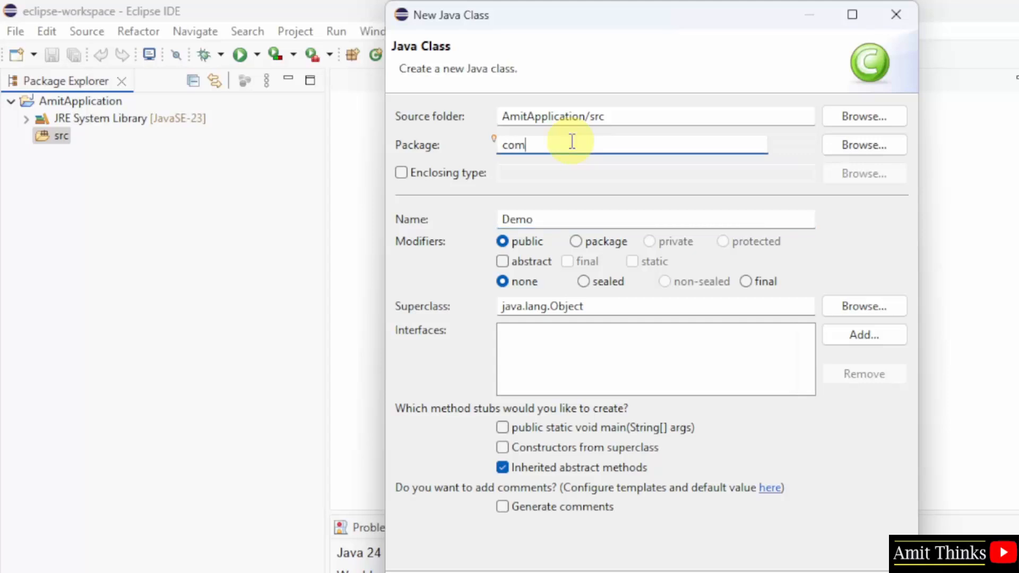
type(".studyopedia")
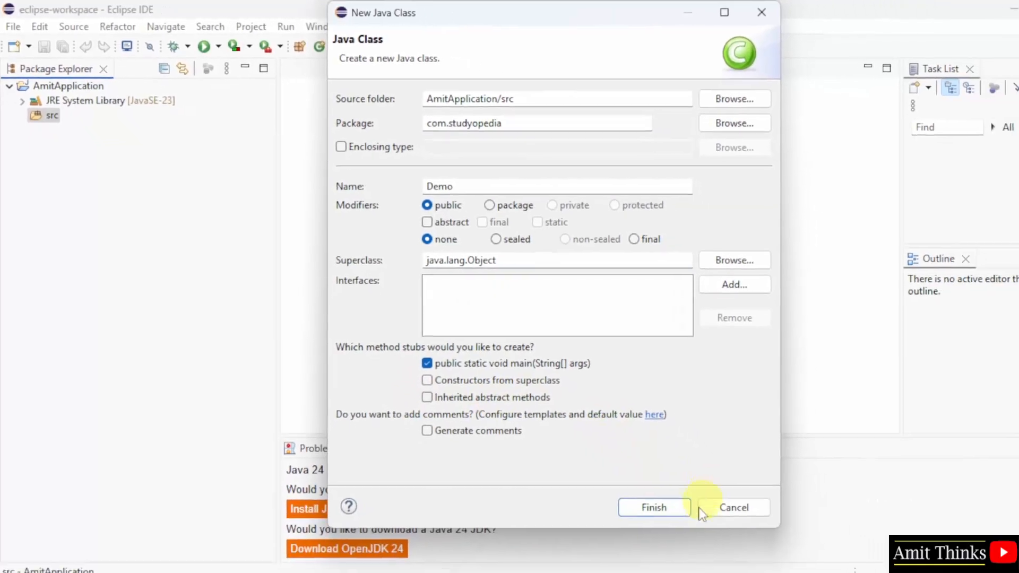
left_click(653, 507)
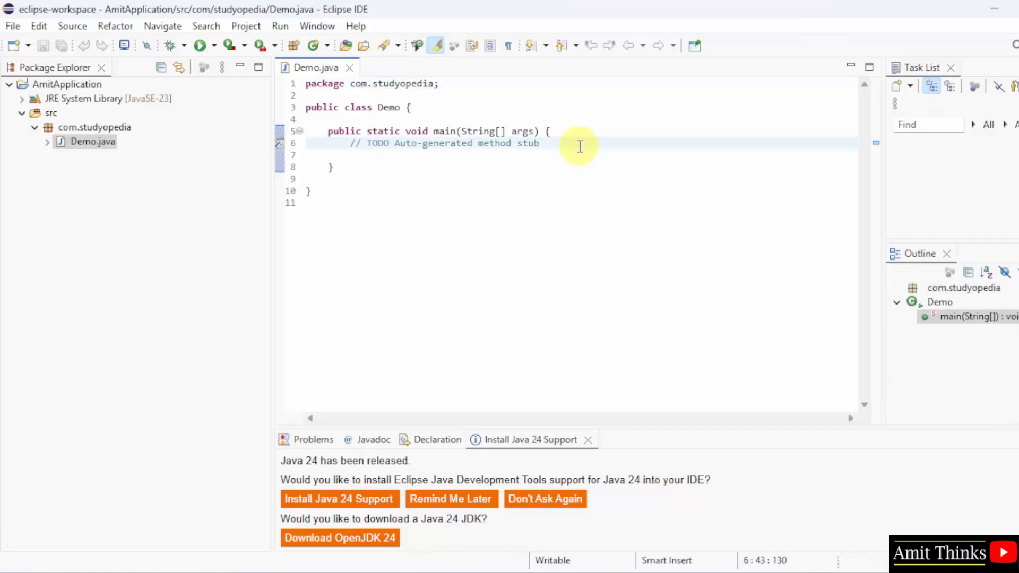
Write System.out.println("Amit Thinks...") inside Demo's main method.
type("System.")
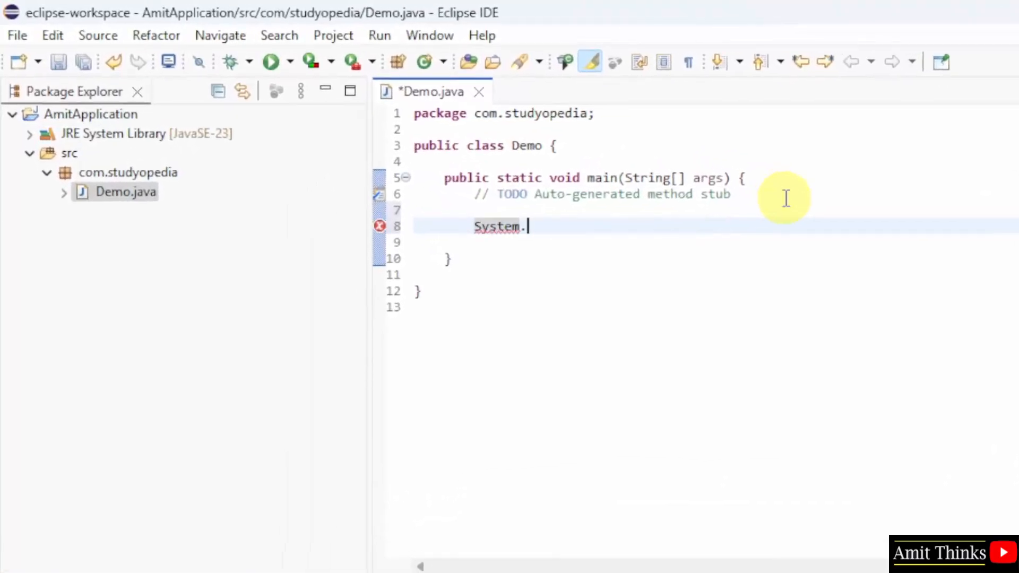
type("out.prin")
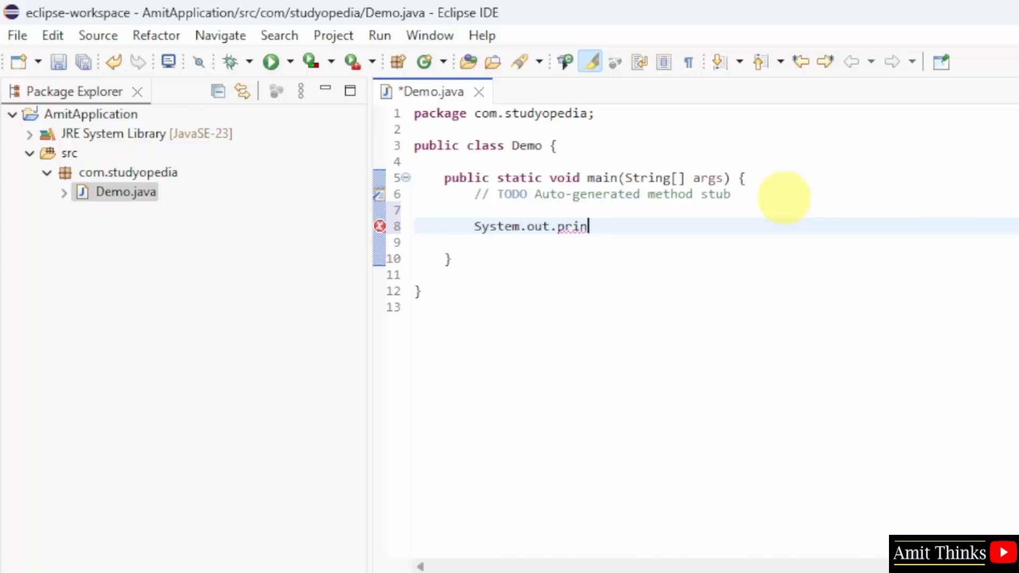
type("tln()")
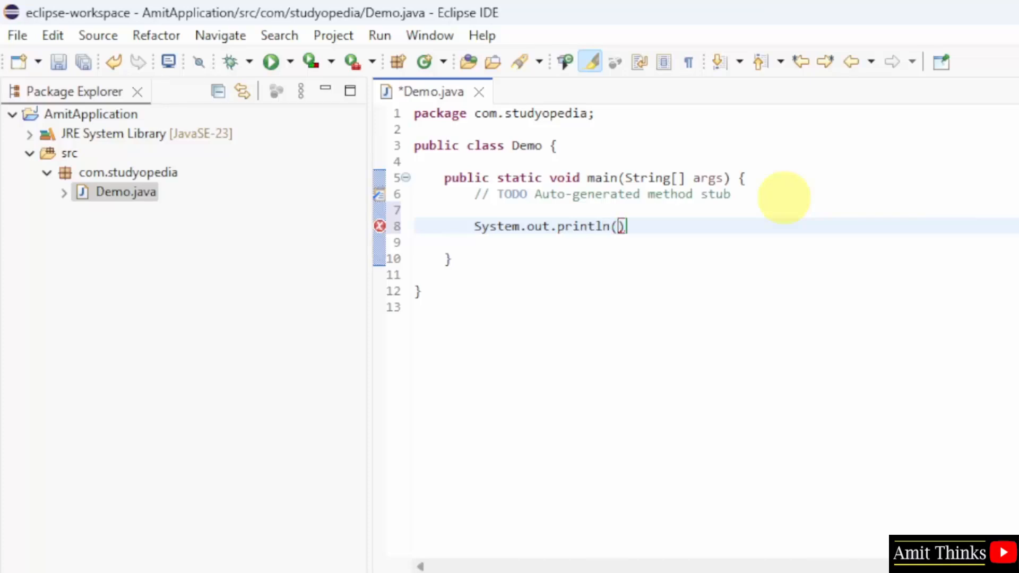
type("\"")
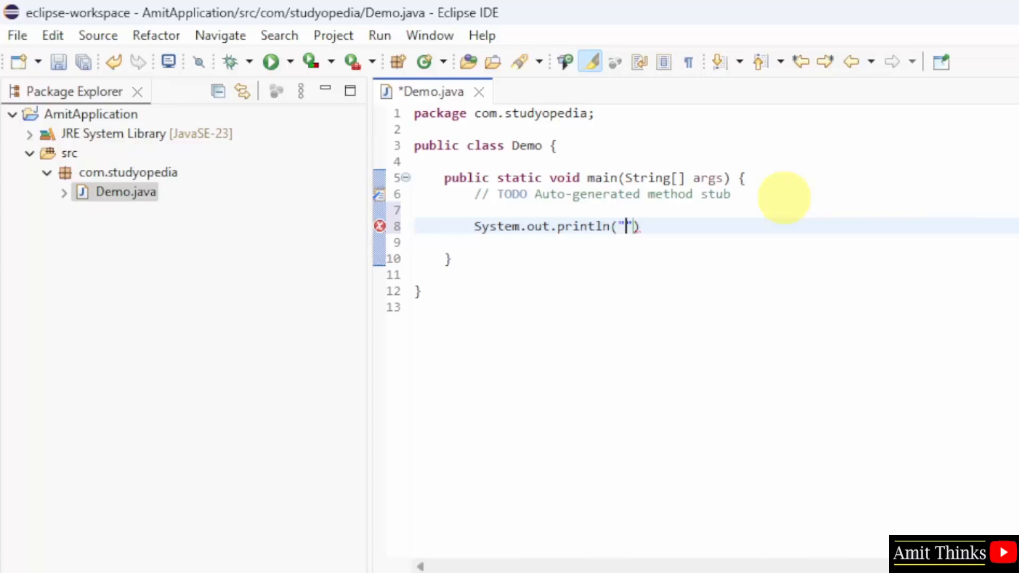
type("Amit Thinks")
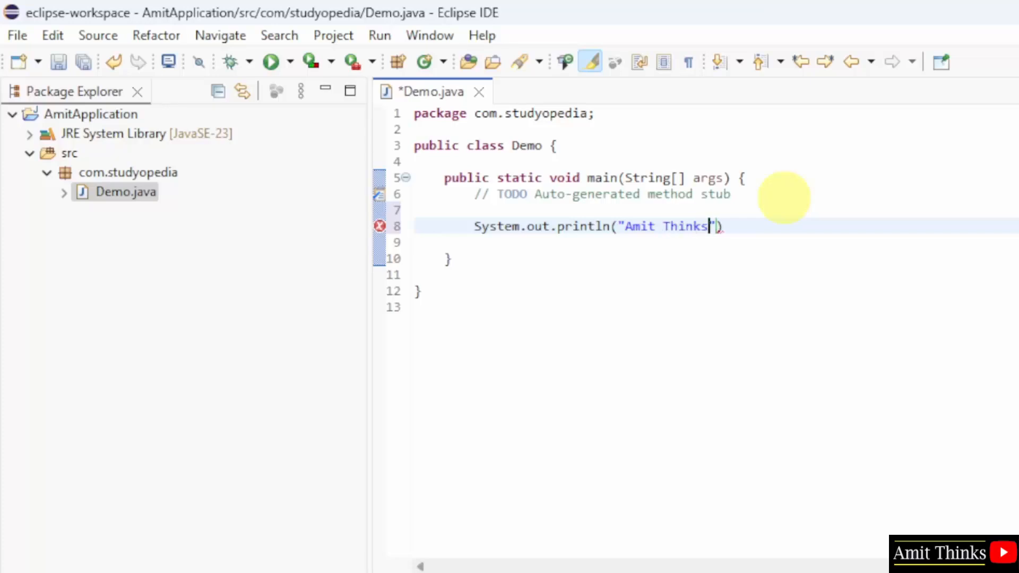
type("...")
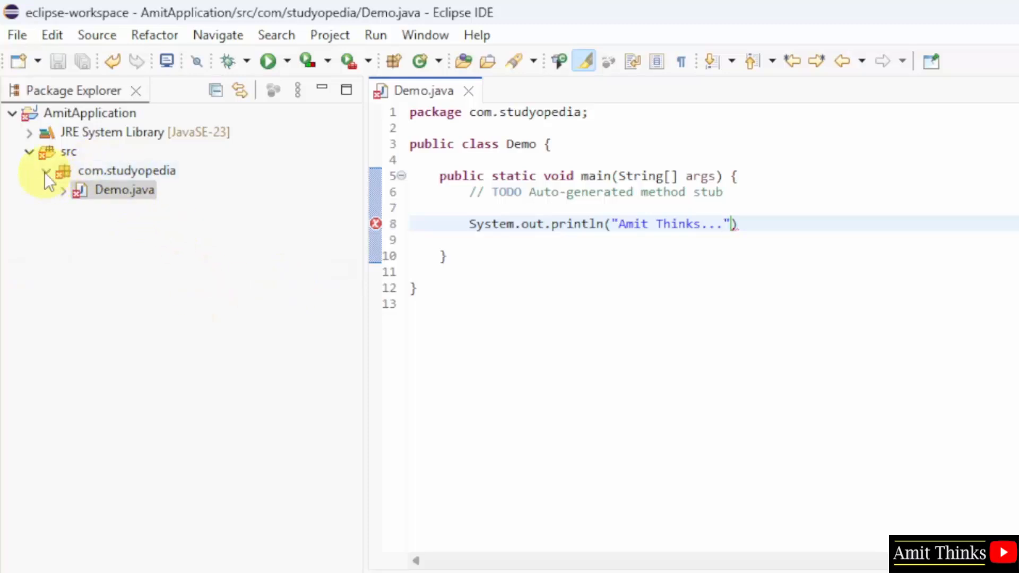
Add the semicolon to the Amit Thinks... println in Demo.java, then start saving.
left_click(46, 170)
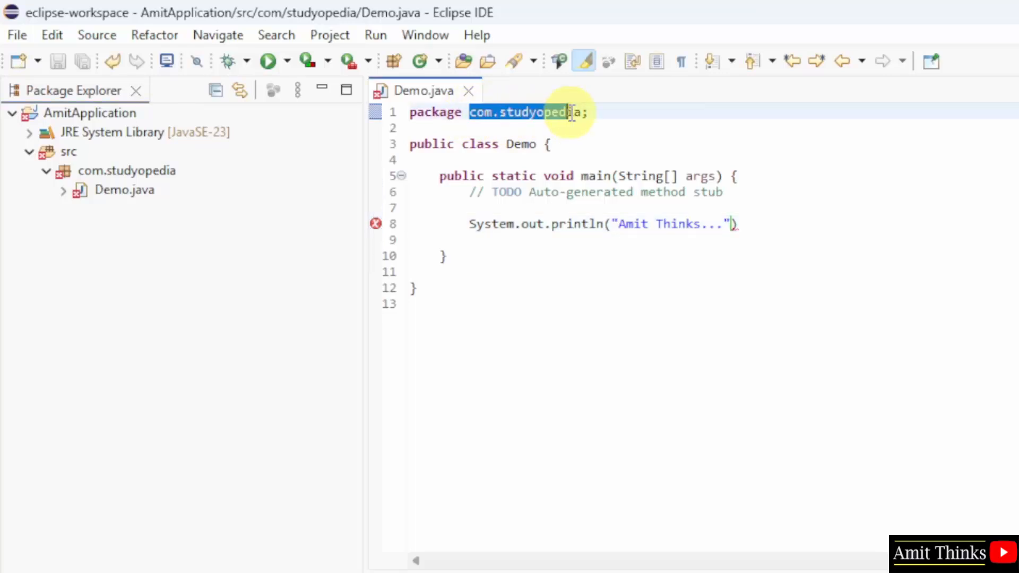
double_click(520, 144)
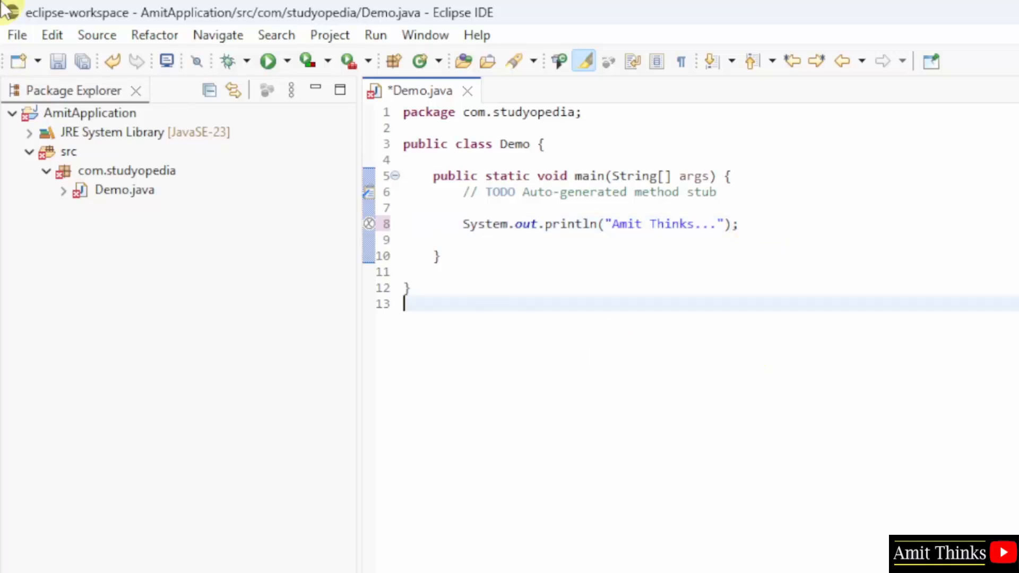
left_click(17, 35)
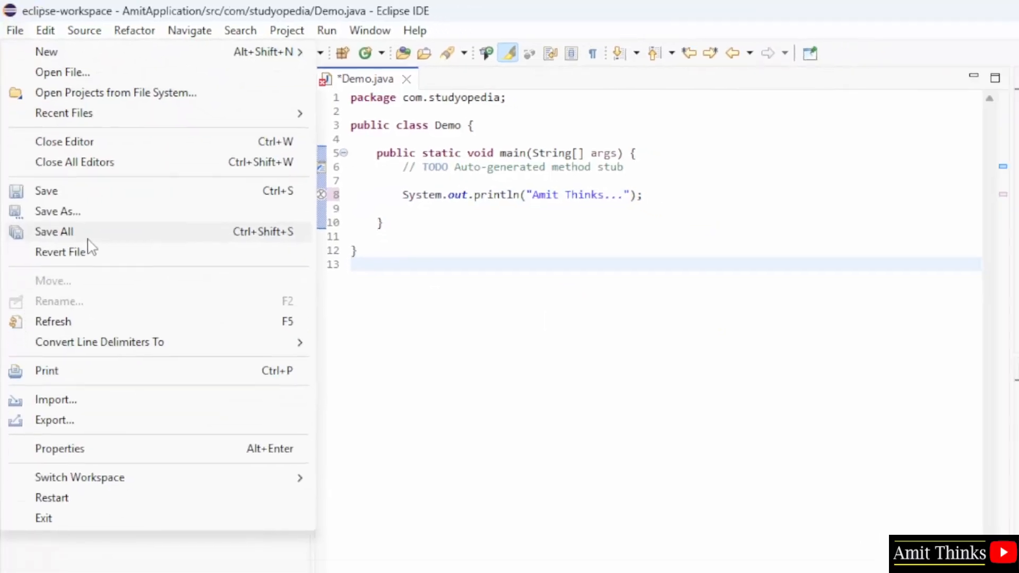